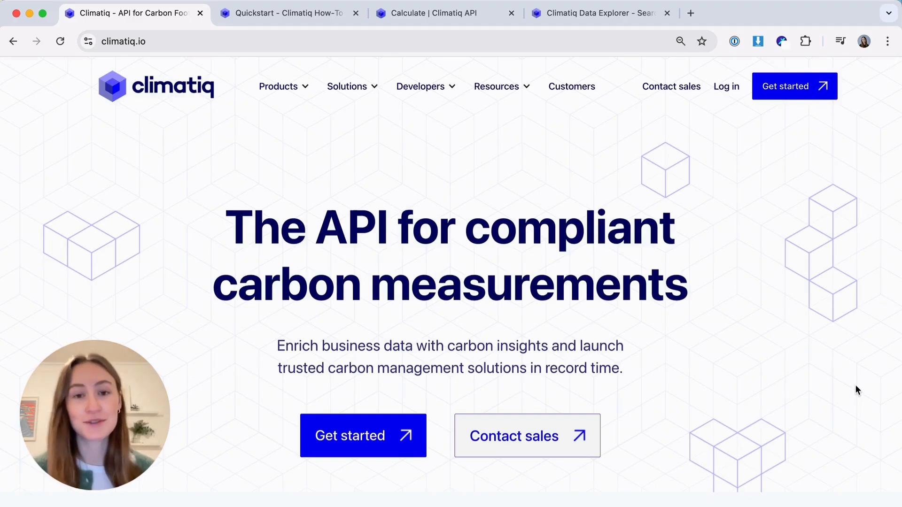
pyautogui.moveTo(639, 282)
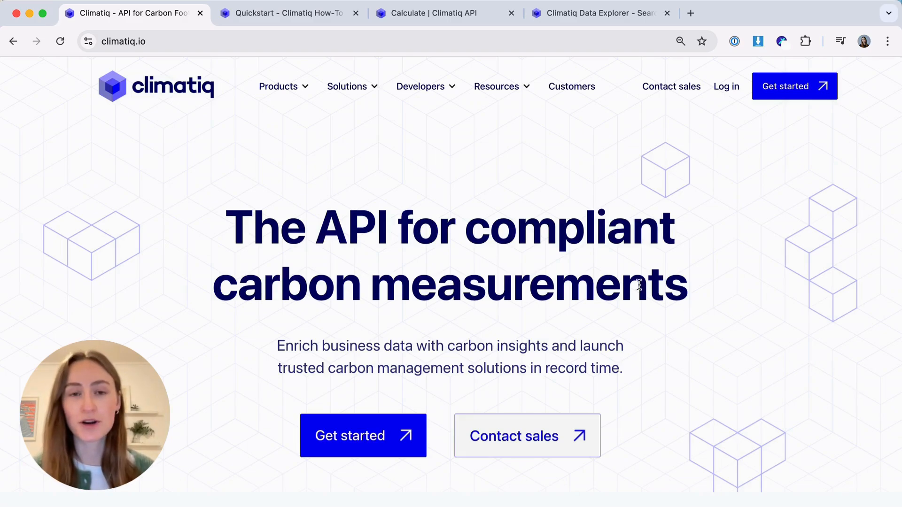
# - Go to the Calculate product page and show the Products menu
pyautogui.click(278, 86)
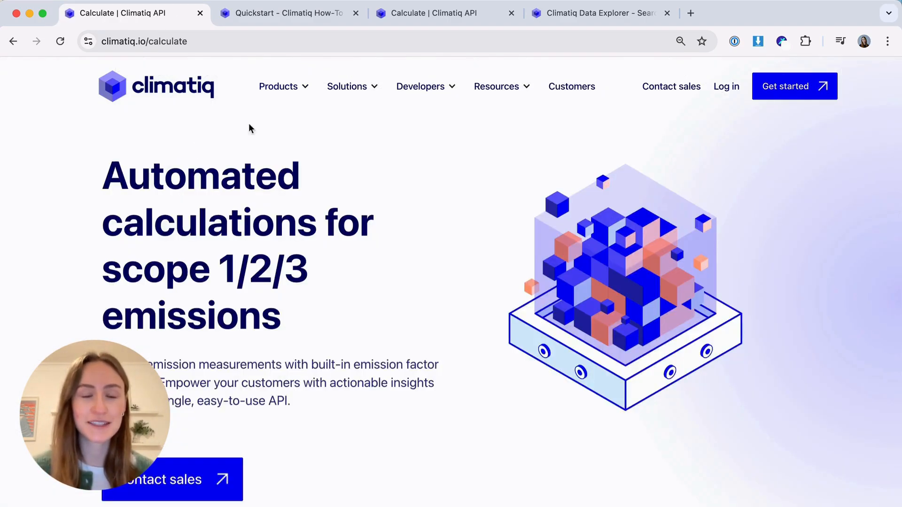
pyautogui.click(279, 86)
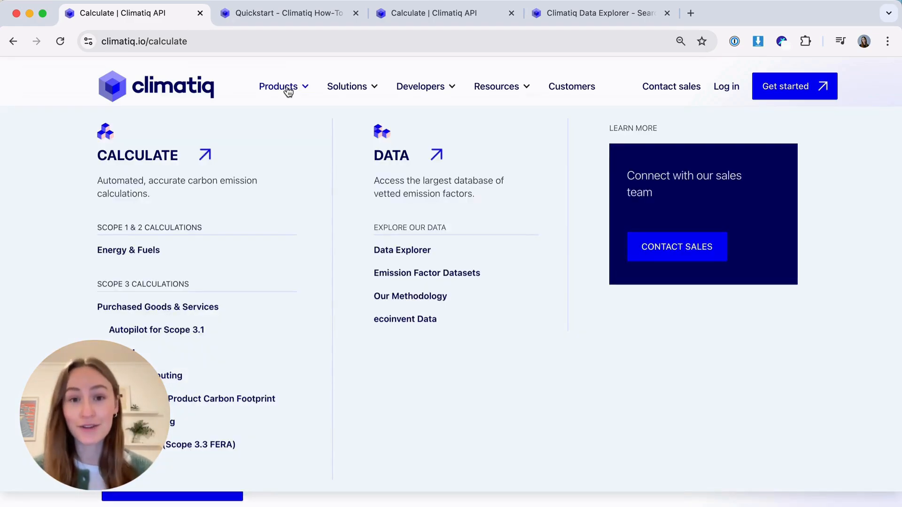
pyautogui.moveTo(280, 160)
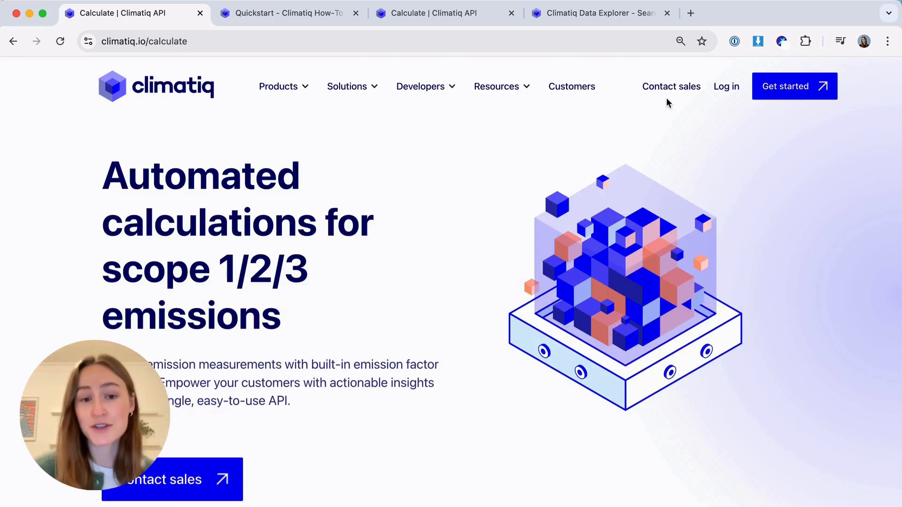
# - Visit the Products > Data emission factor page, then go to Log in
pyautogui.click(278, 86)
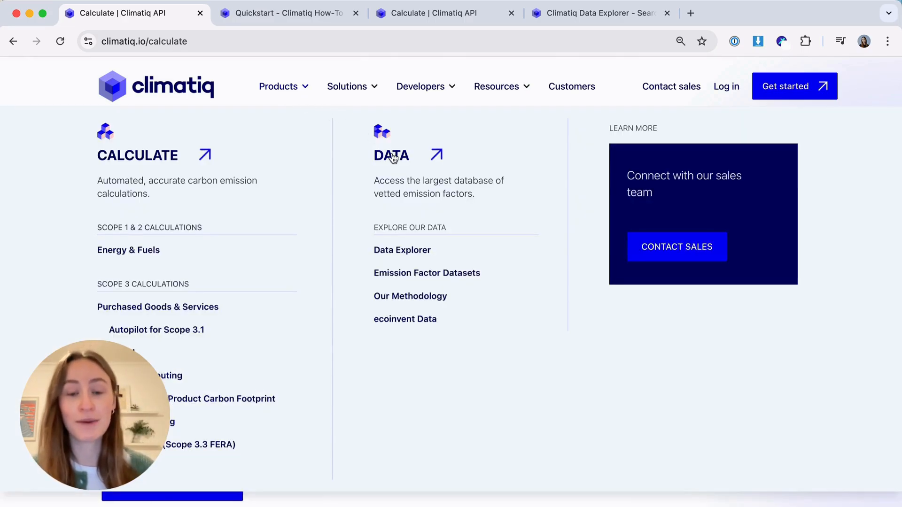
pyautogui.click(391, 155)
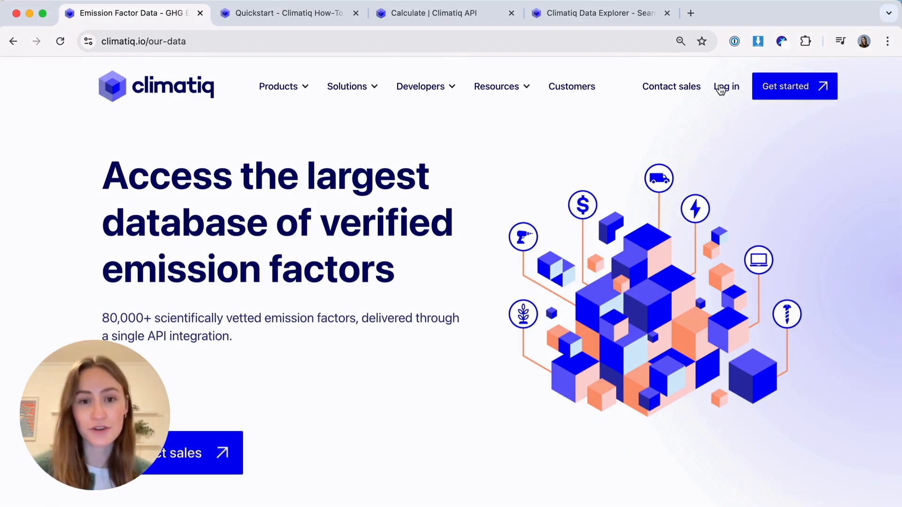
pyautogui.click(726, 87)
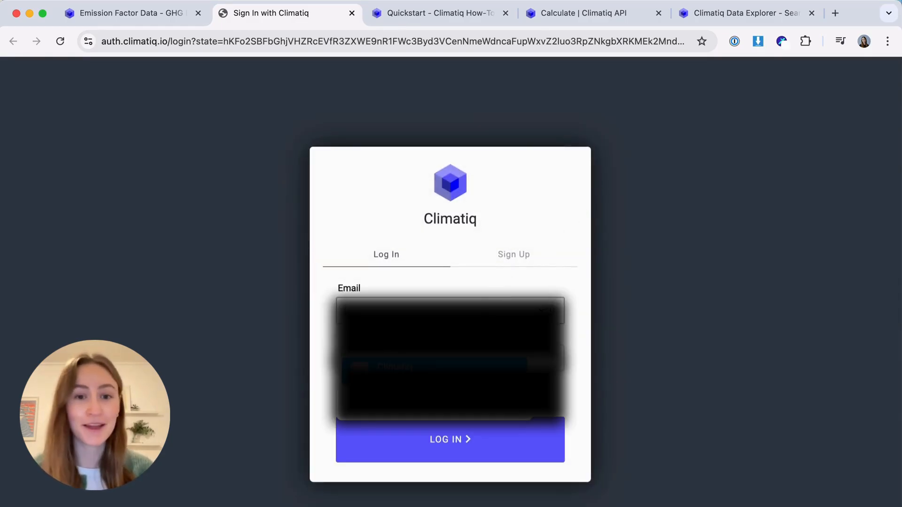
# - Log in to view the dashboard's API Keys, then switch to the Quickstart docs
pyautogui.click(450, 439)
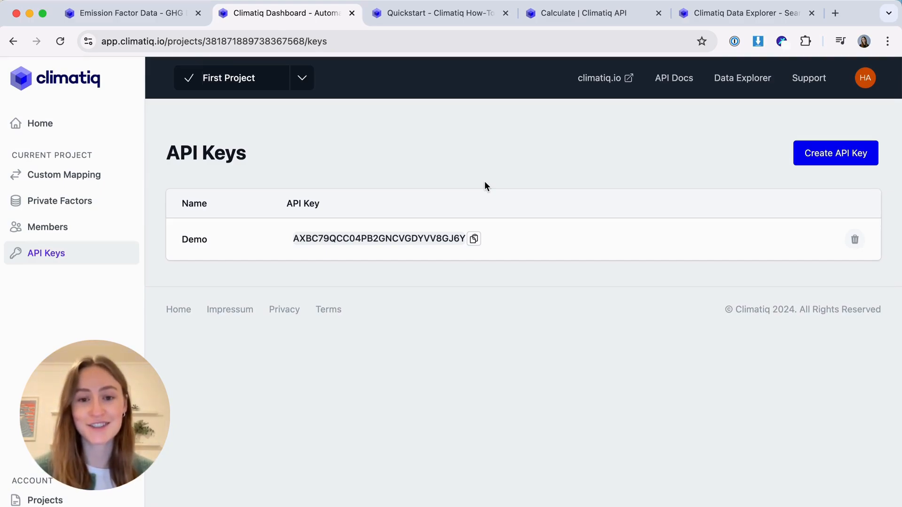
pyautogui.moveTo(505, 175)
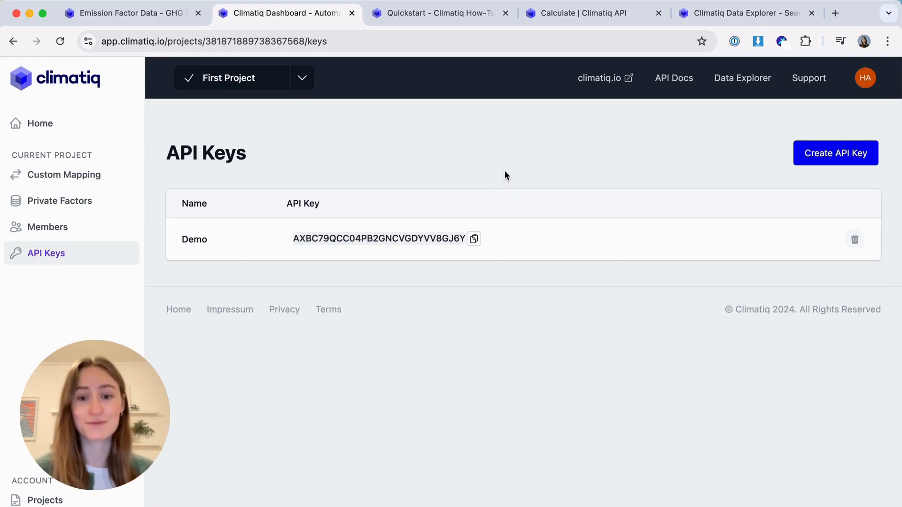
pyautogui.click(435, 12)
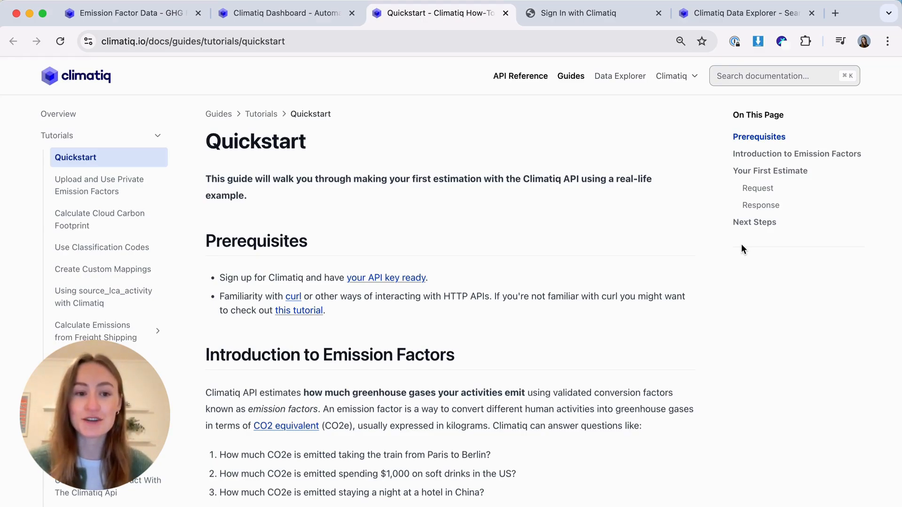
# - Scroll the Quickstart down to Your First Estimate and its curl request
pyautogui.scroll(-3)
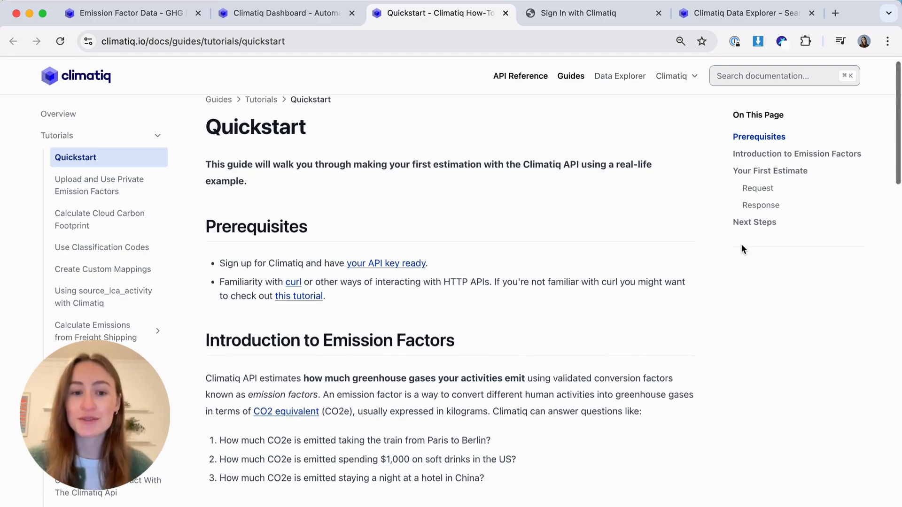
pyautogui.scroll(-3)
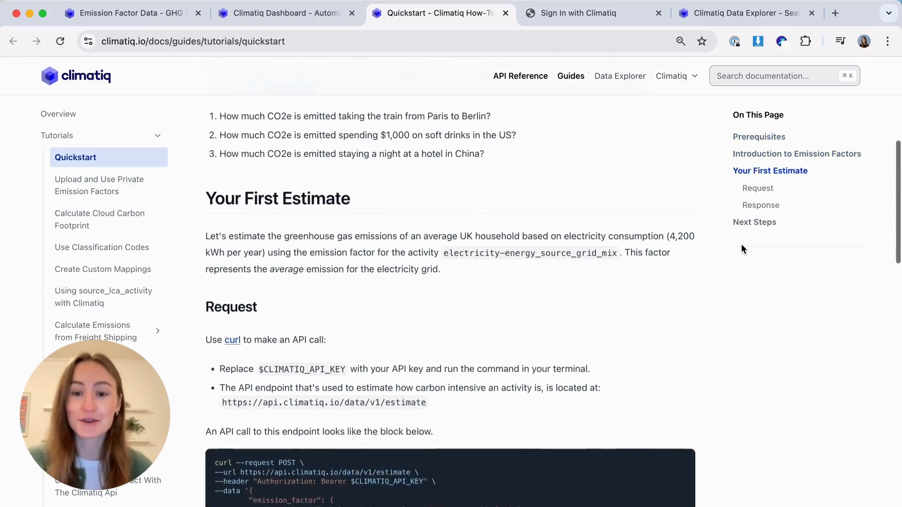
pyautogui.scroll(-3)
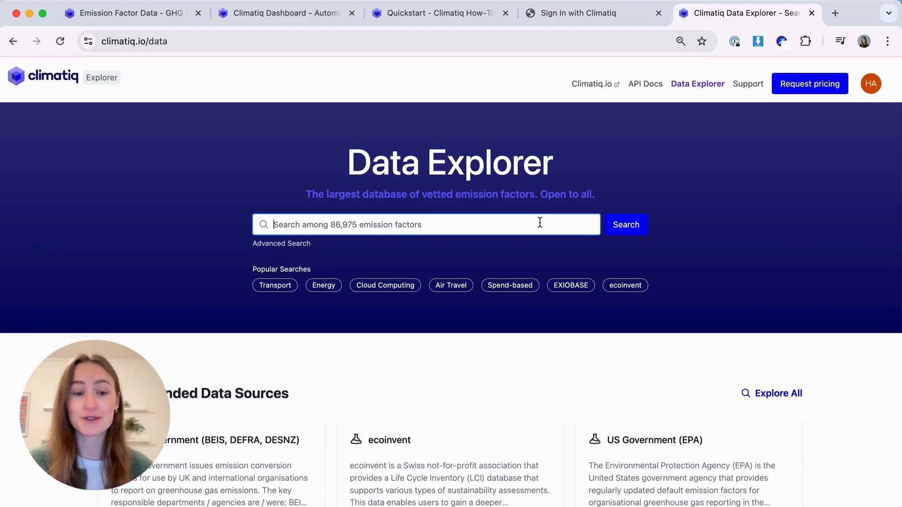
# - Search Data Explorer for 'electricity' filtered to region United Kingdom
pyautogui.write('electricity')
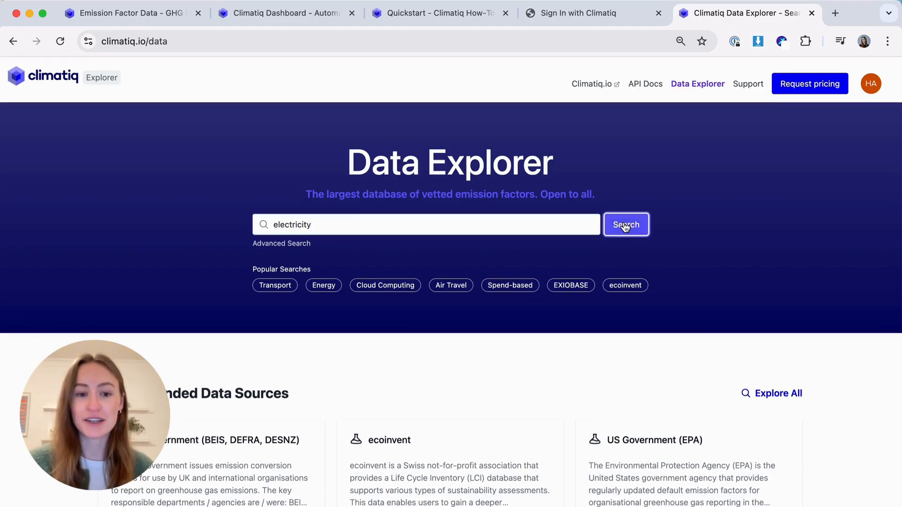
pyautogui.click(625, 225)
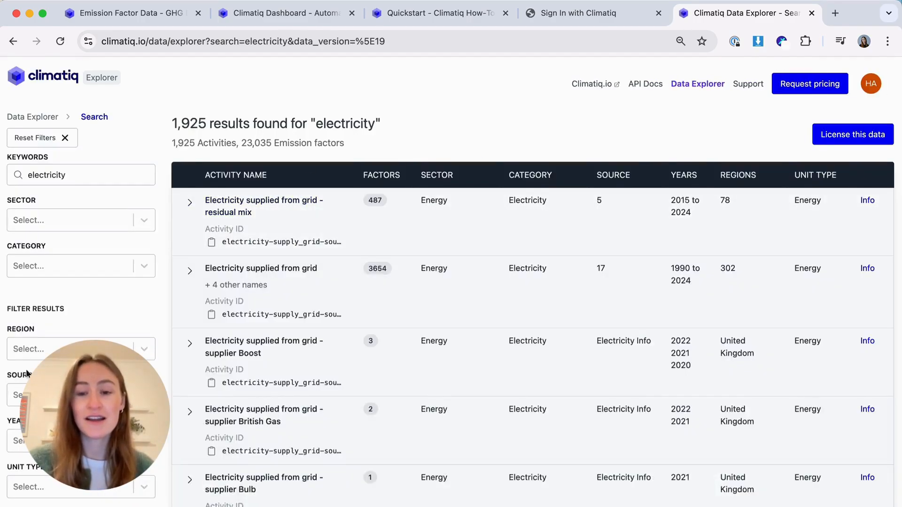
pyautogui.write('united k')
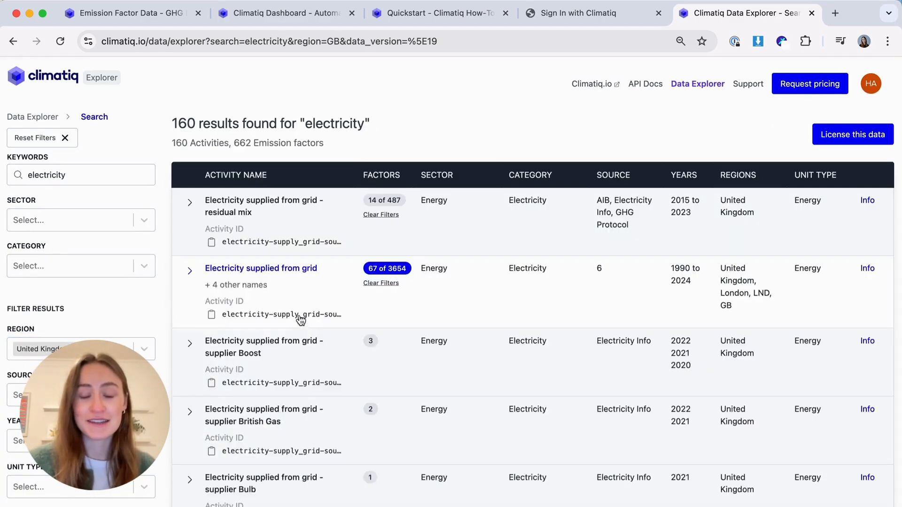
# - Expand 'Electricity supplied from grid' and its 2016 BEIS factor, then follow its Energy unit type
pyautogui.click(189, 271)
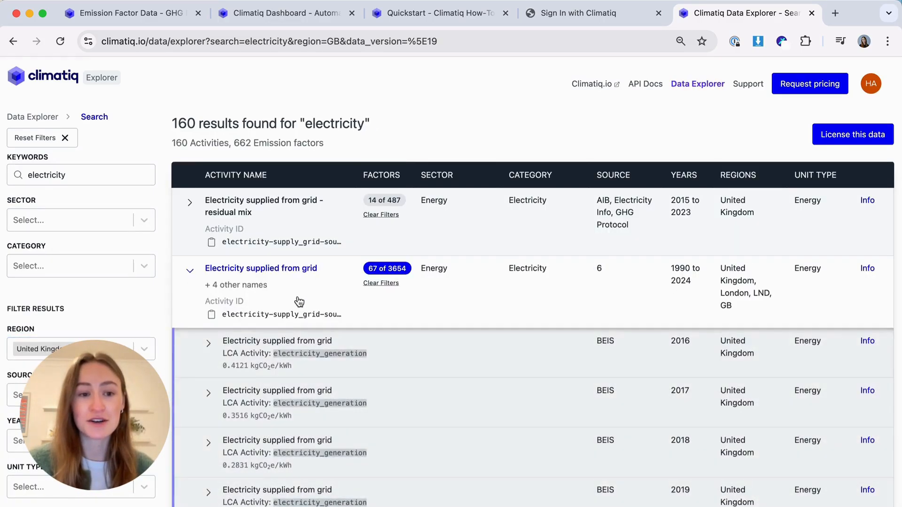
pyautogui.click(276, 340)
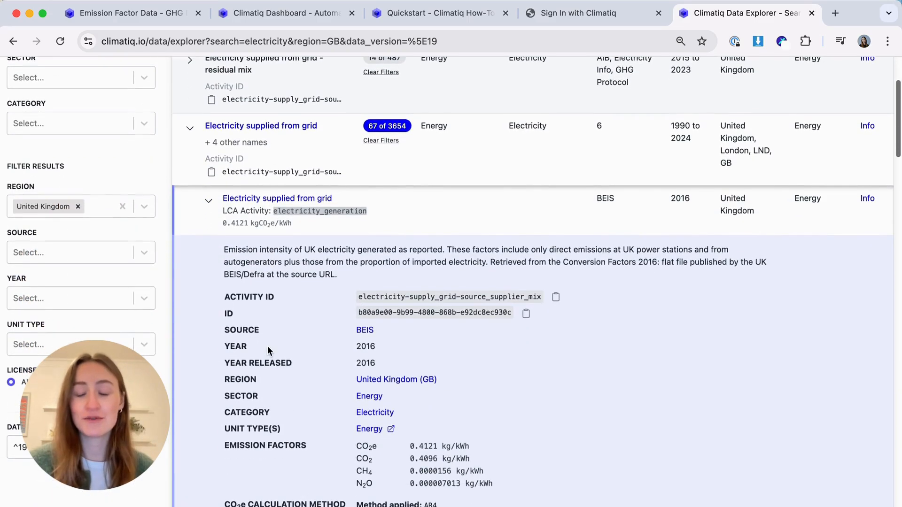
pyautogui.scroll(-3)
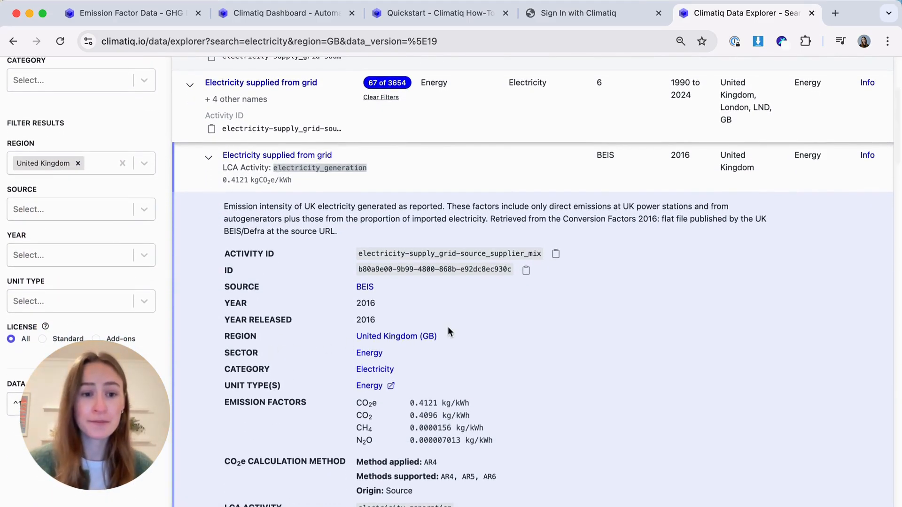
pyautogui.doubleClick(368, 385)
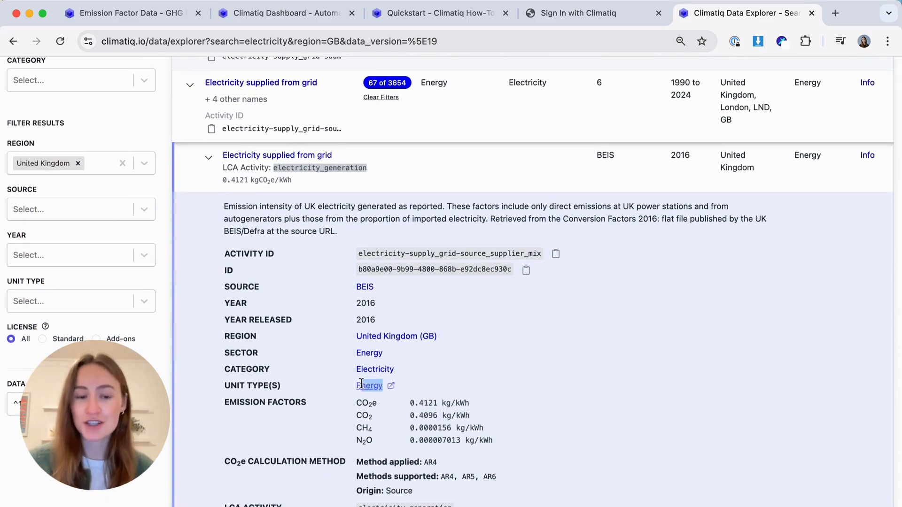
pyautogui.click(369, 385)
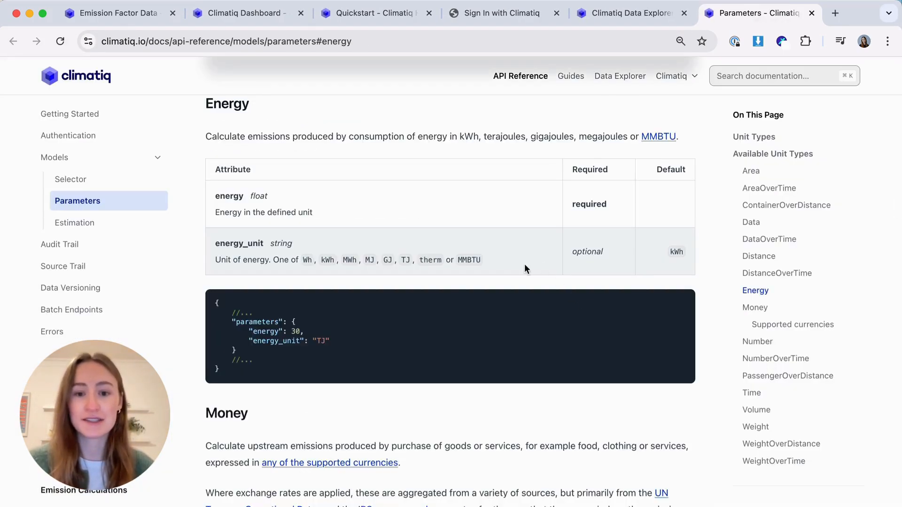
pyautogui.moveTo(629, 12)
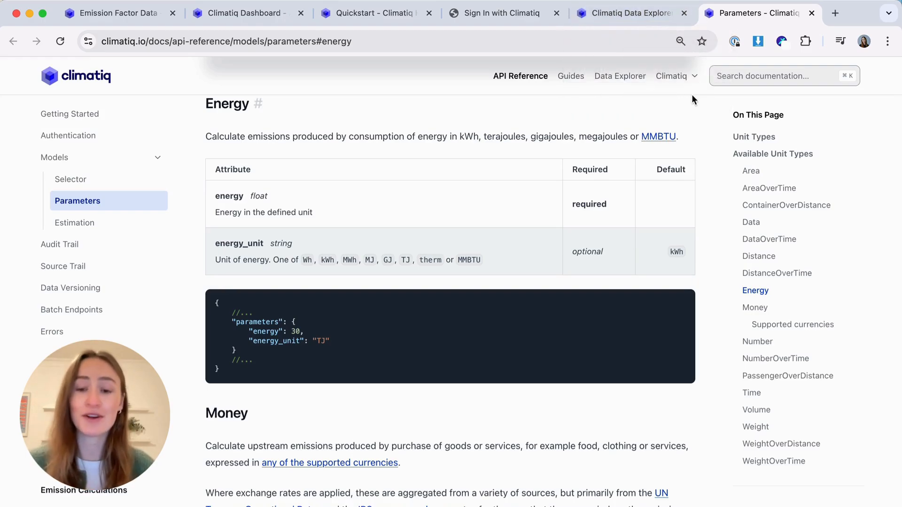
# - Return to the Data Explorer tab with the expanded BEIS grid electricity result
pyautogui.click(626, 12)
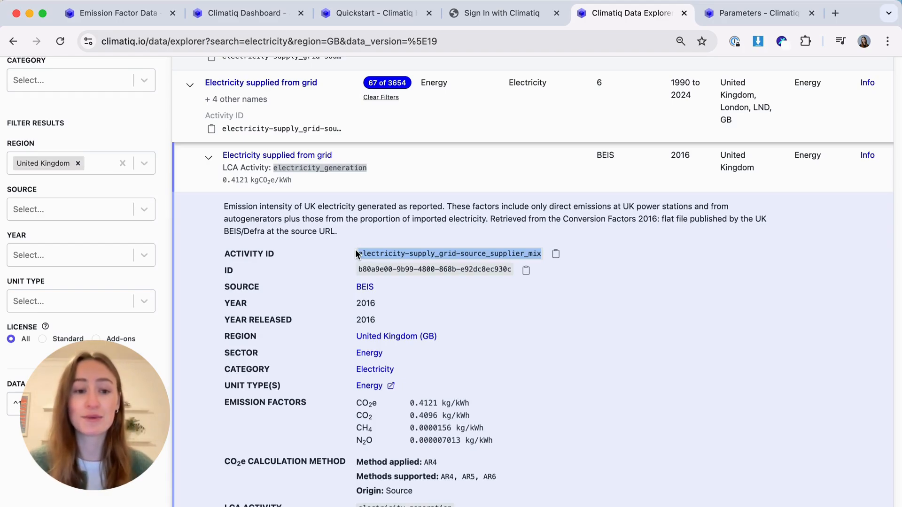
pyautogui.moveTo(355, 254)
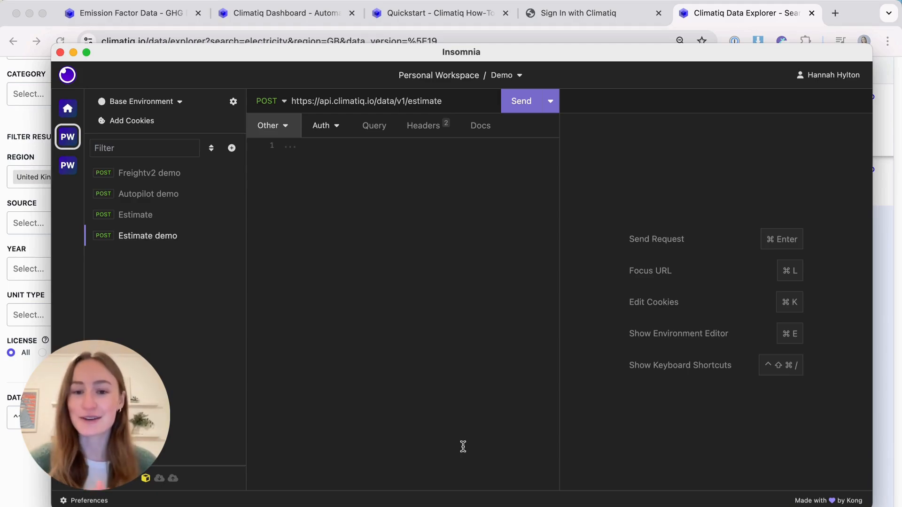
pyautogui.moveTo(464, 344)
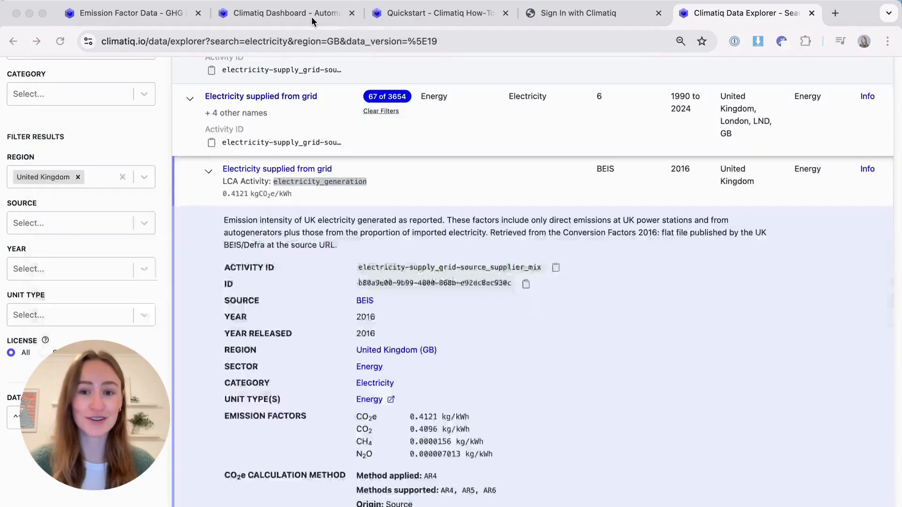
pyautogui.click(286, 12)
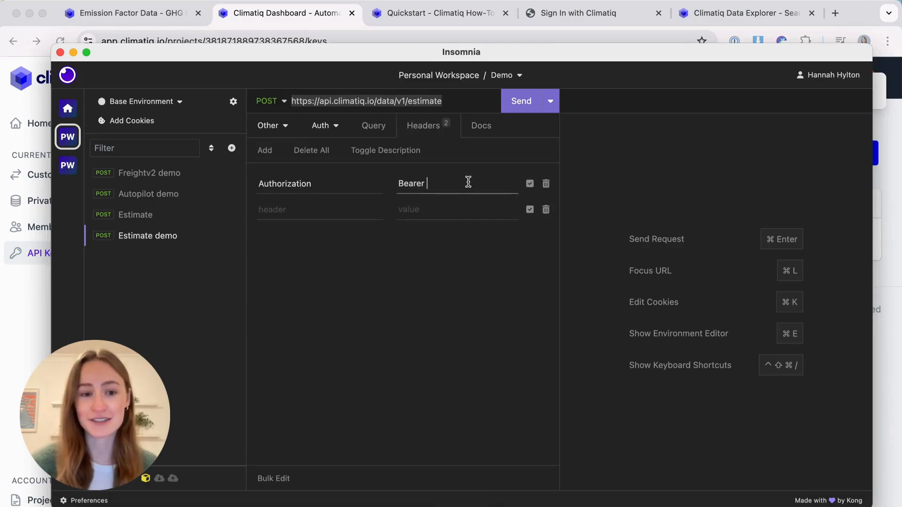
pyautogui.click(268, 125)
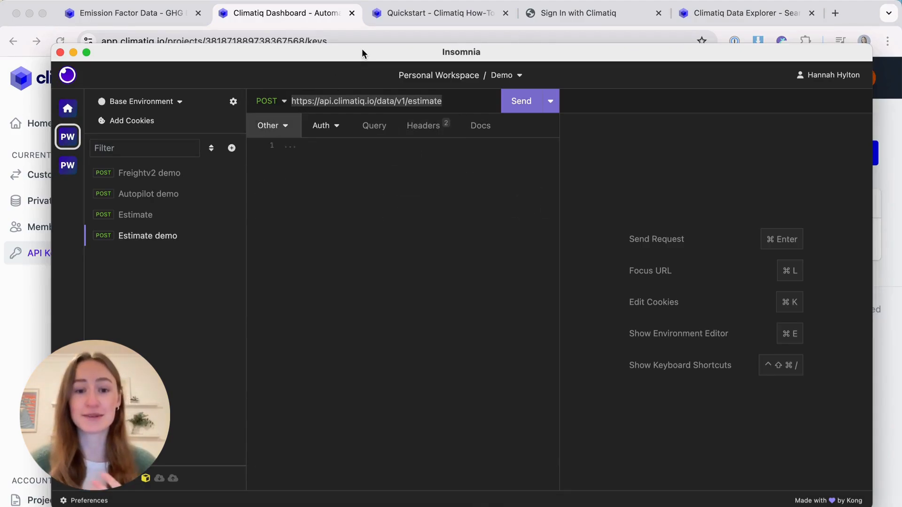
pyautogui.moveTo(371, 60)
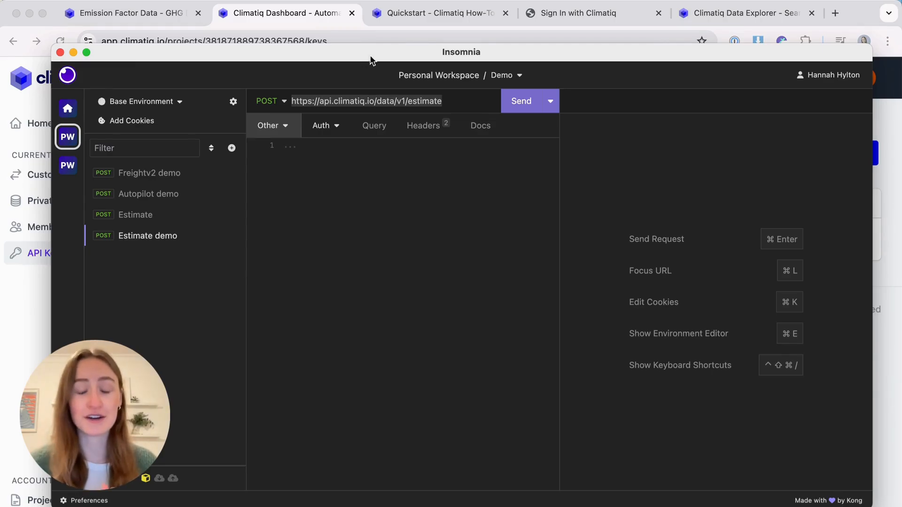
pyautogui.click(440, 12)
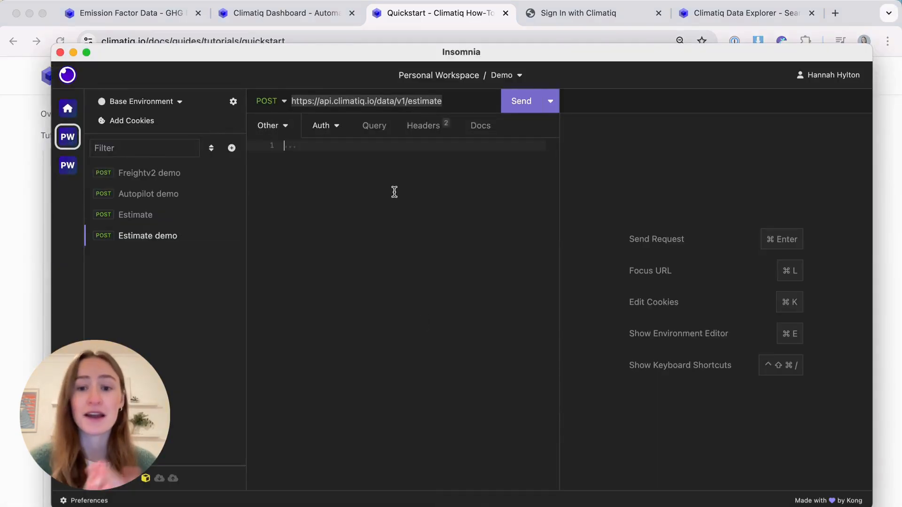
# - Enter the JSON body with the supplier-mix activity ID, data version ^6, 4200 kWh and "region": "GB"
pyautogui.write('{"emission_factor":{"activity_id":"electricity-supply_grid-source_residual_mix","data_version":"^6"},"parameters":{"energy":4200,"energy_unit":"kWh"}}')
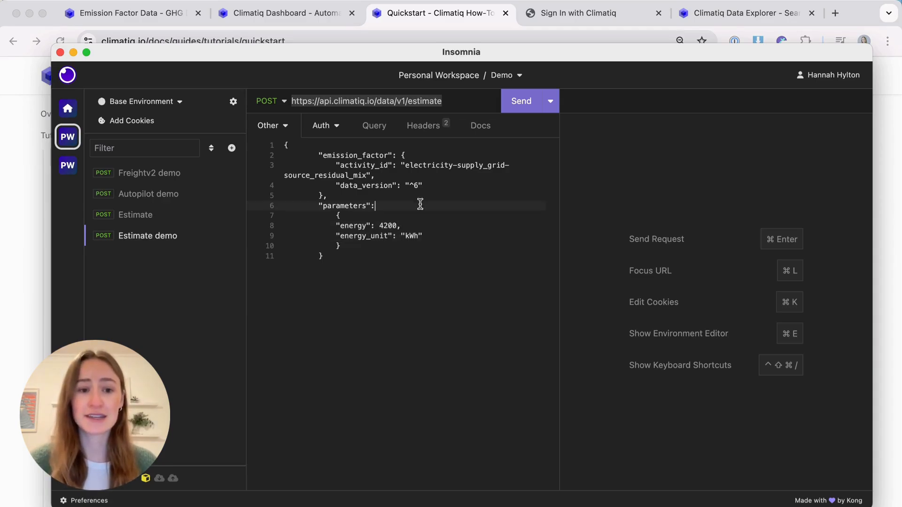
pyautogui.click(742, 12)
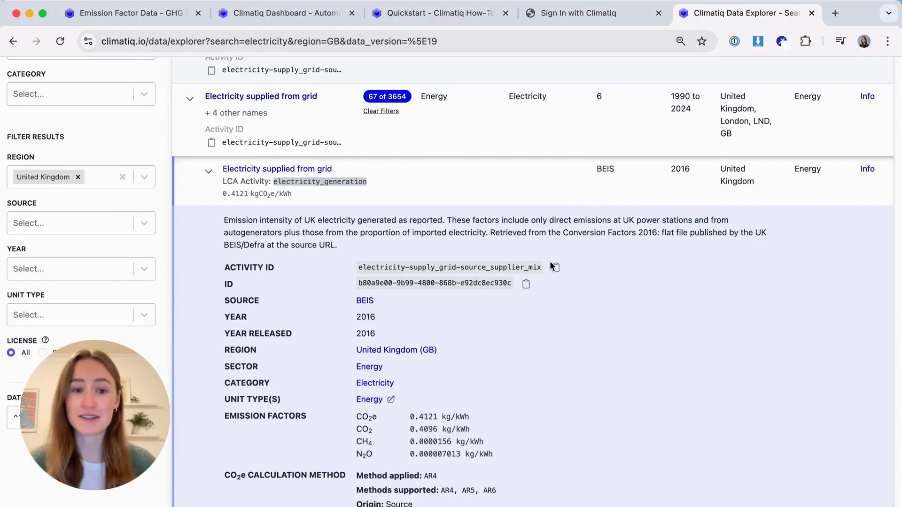
pyautogui.click(554, 266)
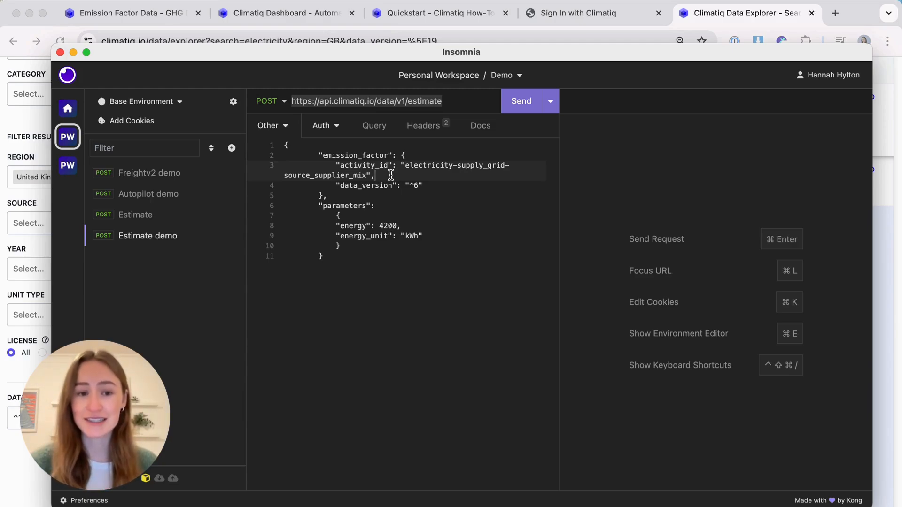
pyautogui.write('region": "GB",')
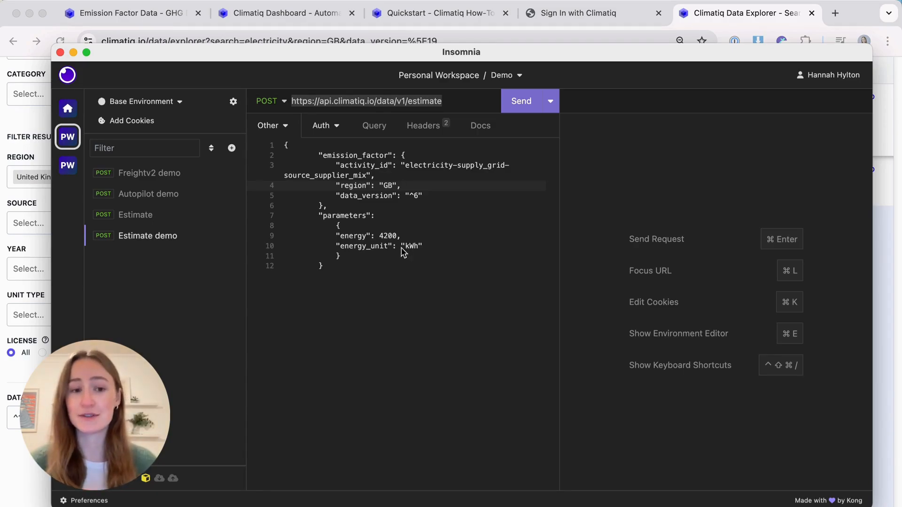
pyautogui.moveTo(399, 266)
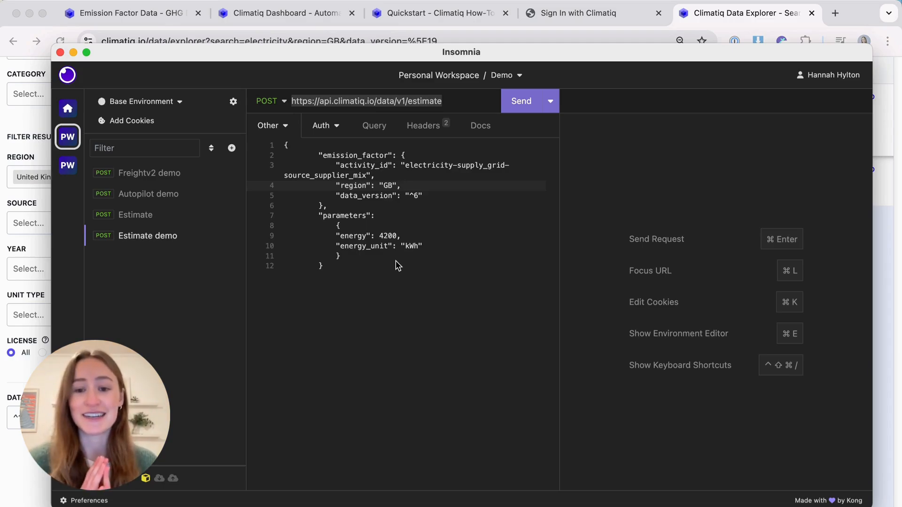
# - Replace the 4200 kWh energy value with 2700
pyautogui.doubleClick(355, 236)
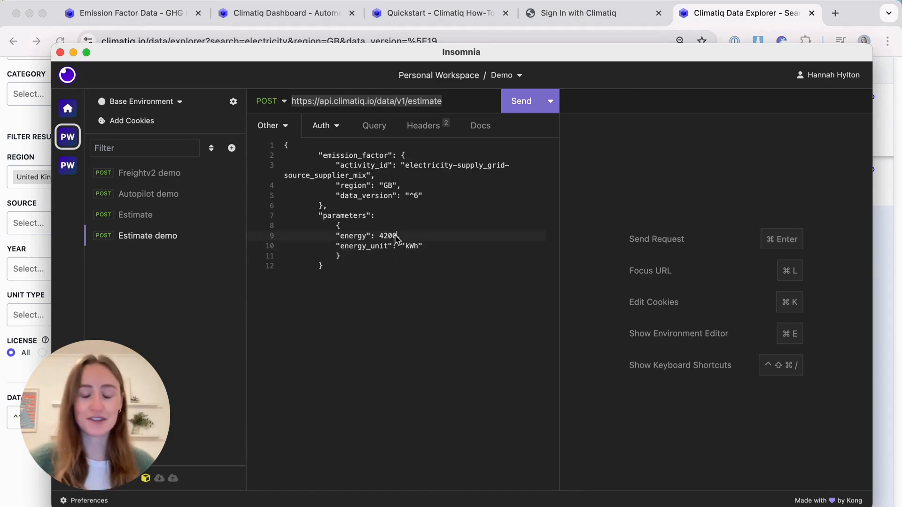
pyautogui.write('2700')
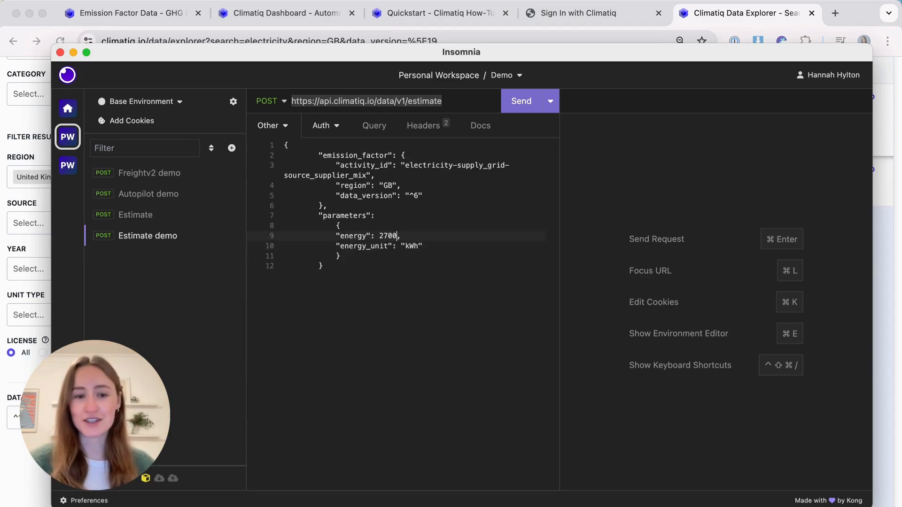
pyautogui.moveTo(431, 227)
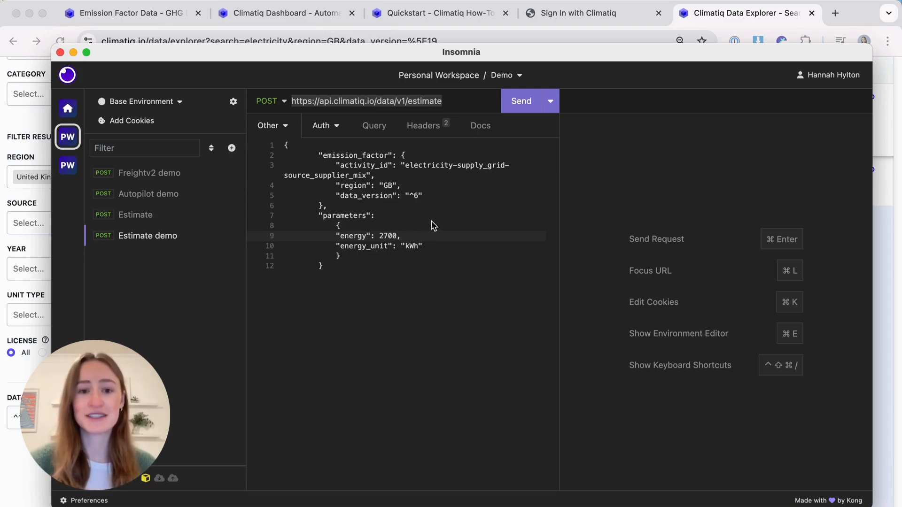
pyautogui.moveTo(406, 170)
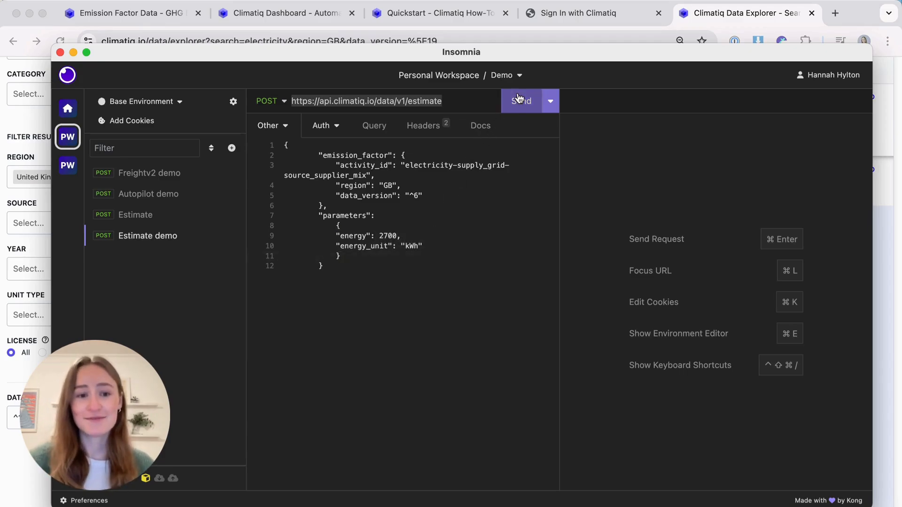
# - Send the estimate request and get 200 OK with 559.0 kg CO2e
pyautogui.click(519, 101)
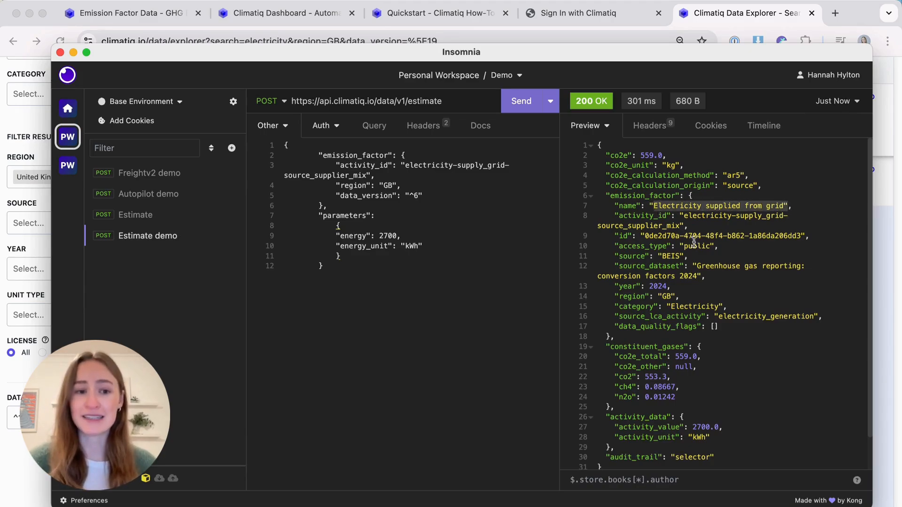
pyautogui.moveTo(699, 253)
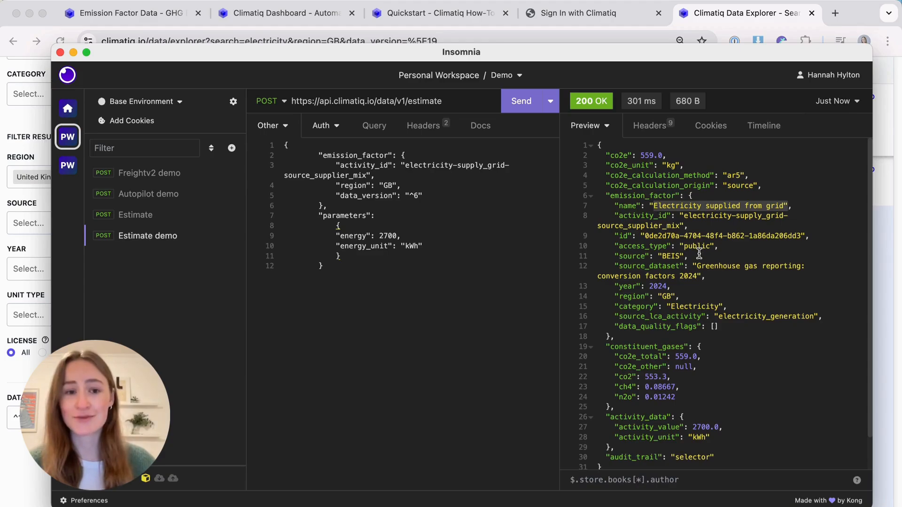